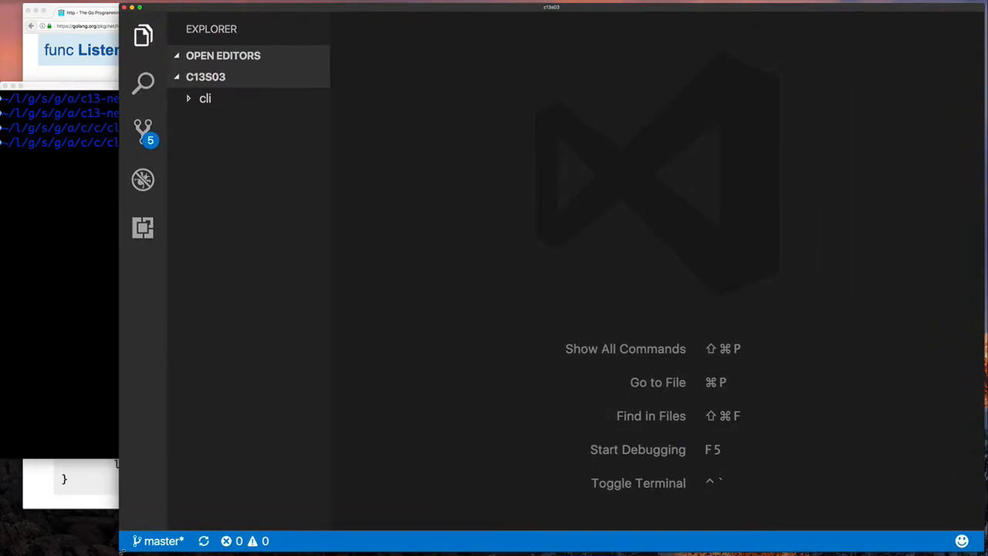
# - Change main.go's fmt.Println message to "A Simple Web Server and http/template"
pyautogui.click(205, 98)
pyautogui.write('fmt.Println("A Simple Web Server and ')
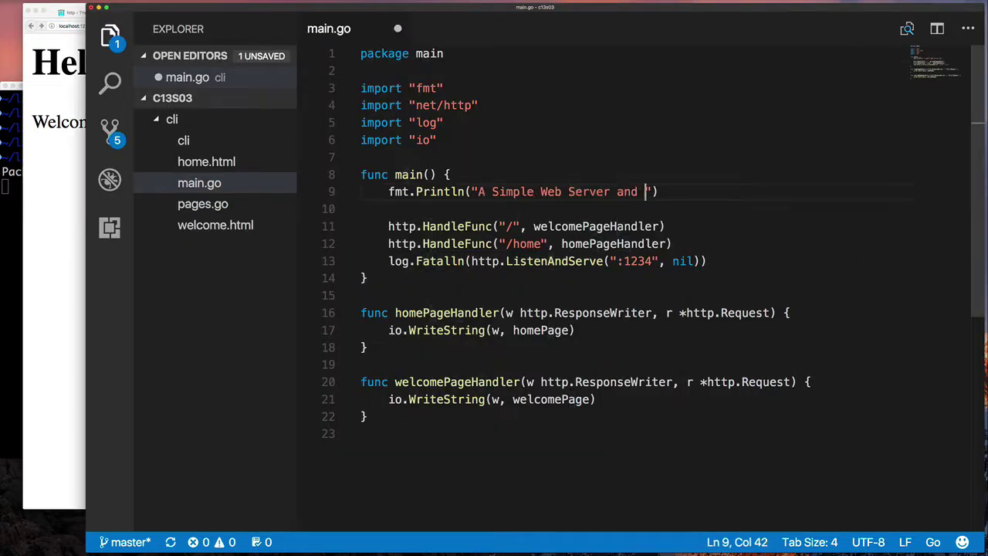
pyautogui.write('http/template')
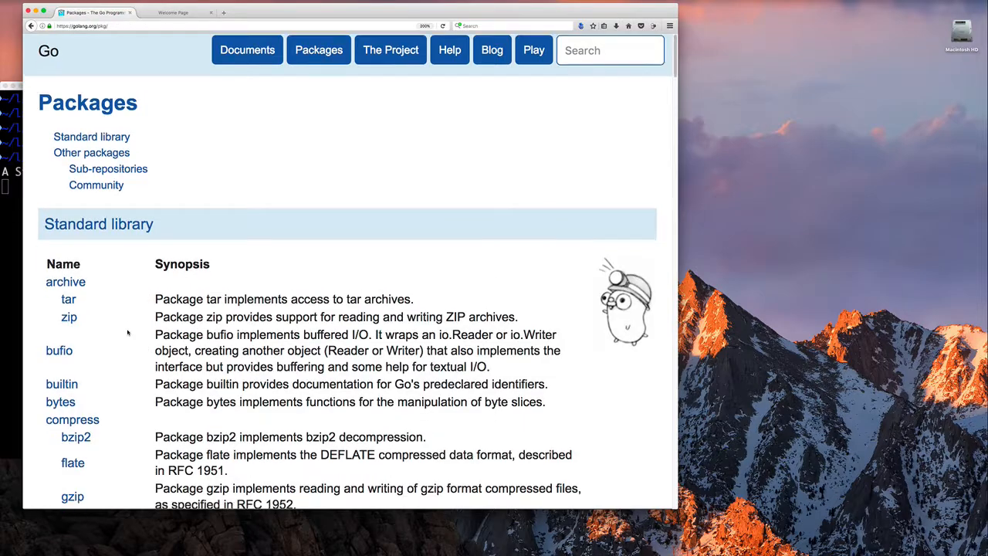
# - Browse the html/template package overview and its ParseFiles and ParseGlob functions on golang.org/pkg
pyautogui.scroll(-3)
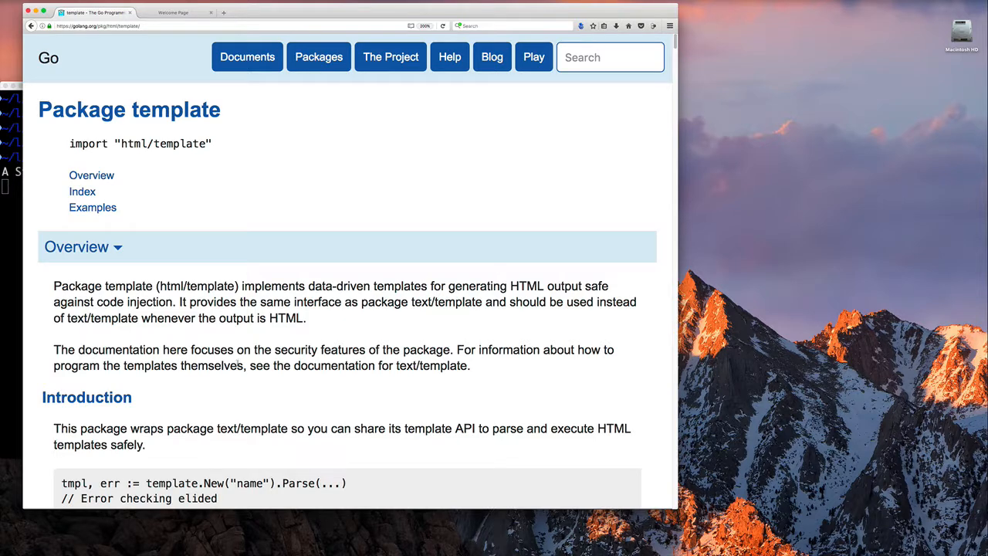
pyautogui.scroll(-3)
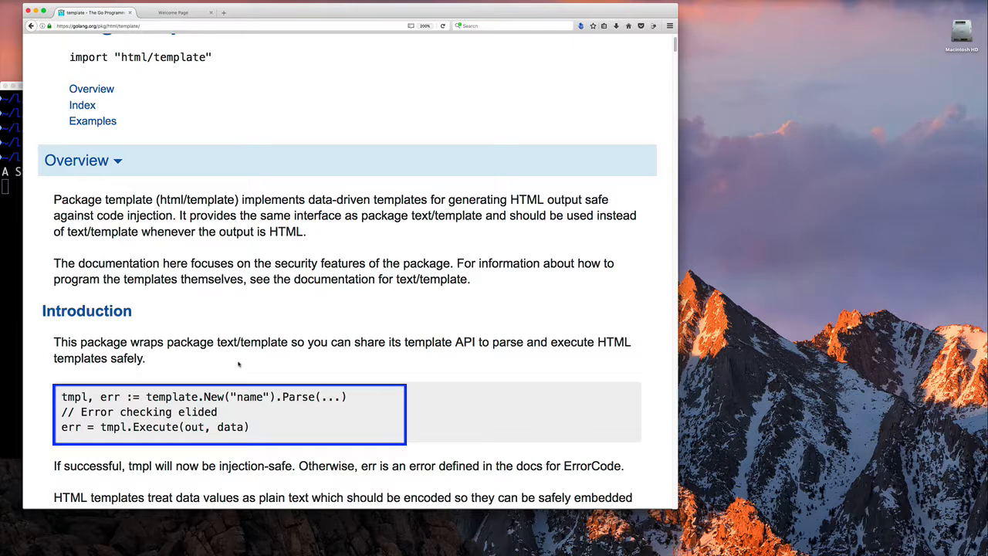
pyautogui.click(82, 105)
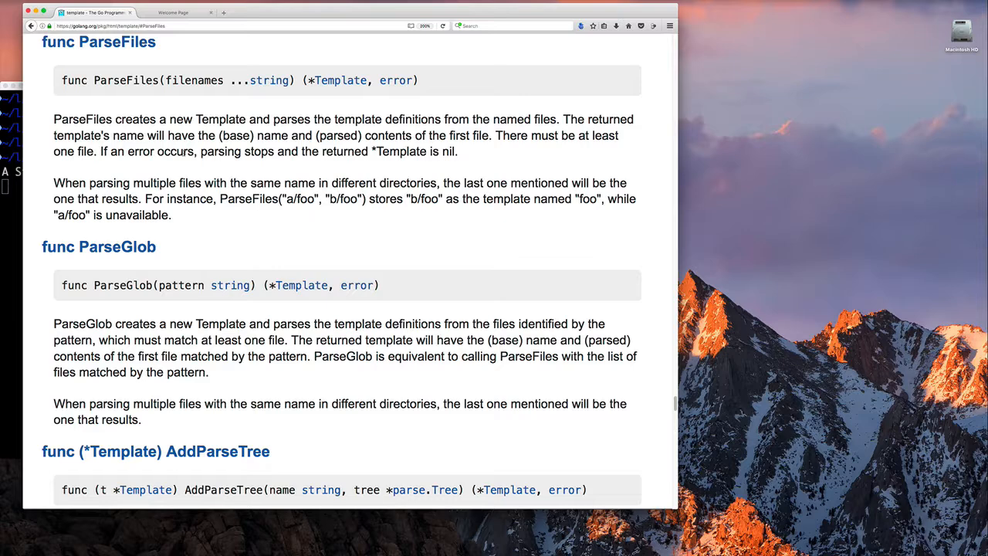
pyautogui.moveTo(564, 119); pyautogui.dragTo(490, 136)
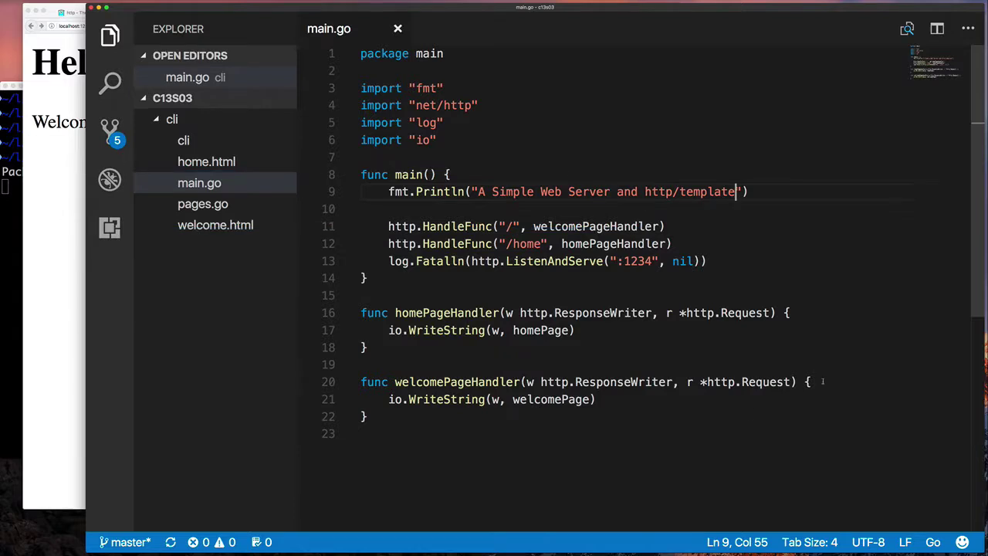
# - Add tmpls := template.Must(template.ParseFiles("welcome.html", "home.html")) to welcomePageHandler
pyautogui.press('Enter')
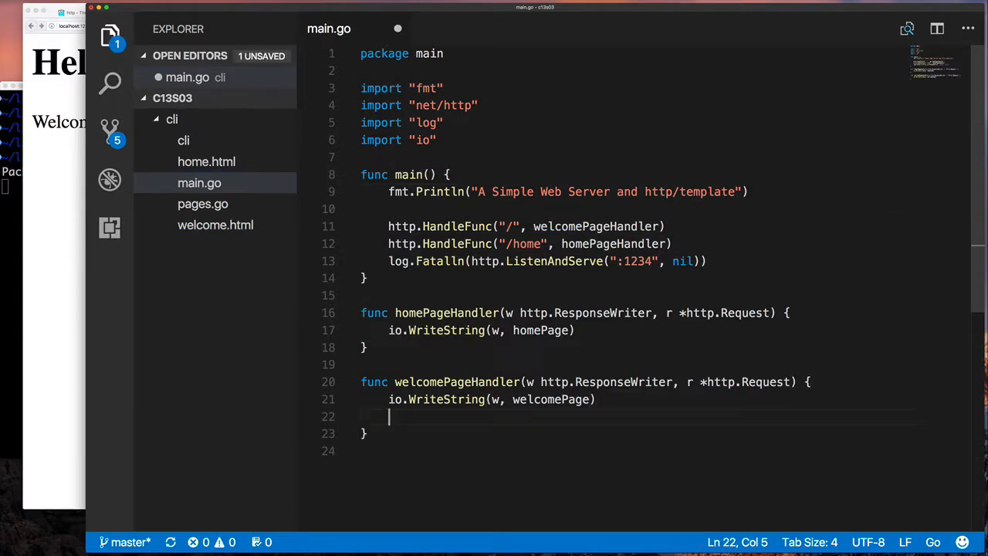
pyautogui.write('tmpls := template')
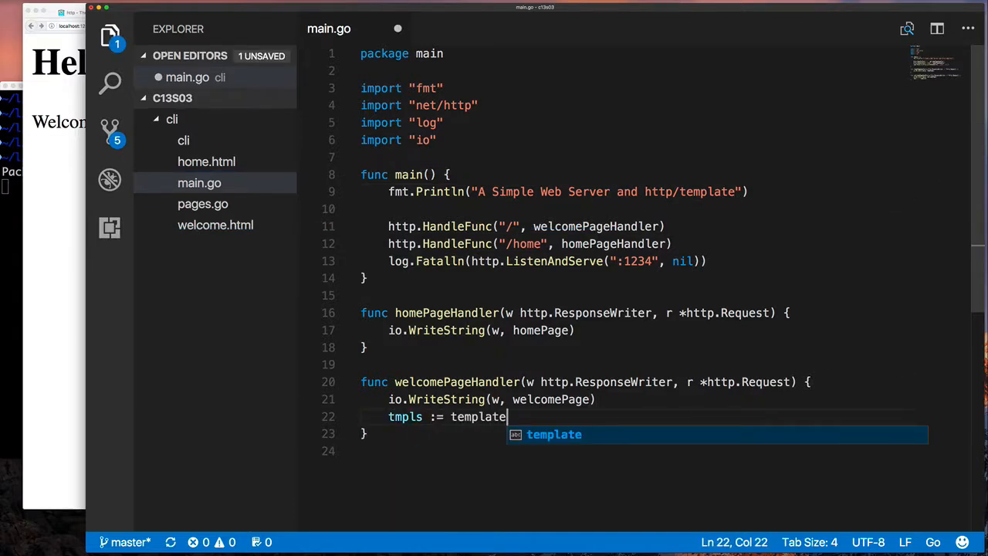
pyautogui.write('.Must(template.Parse')
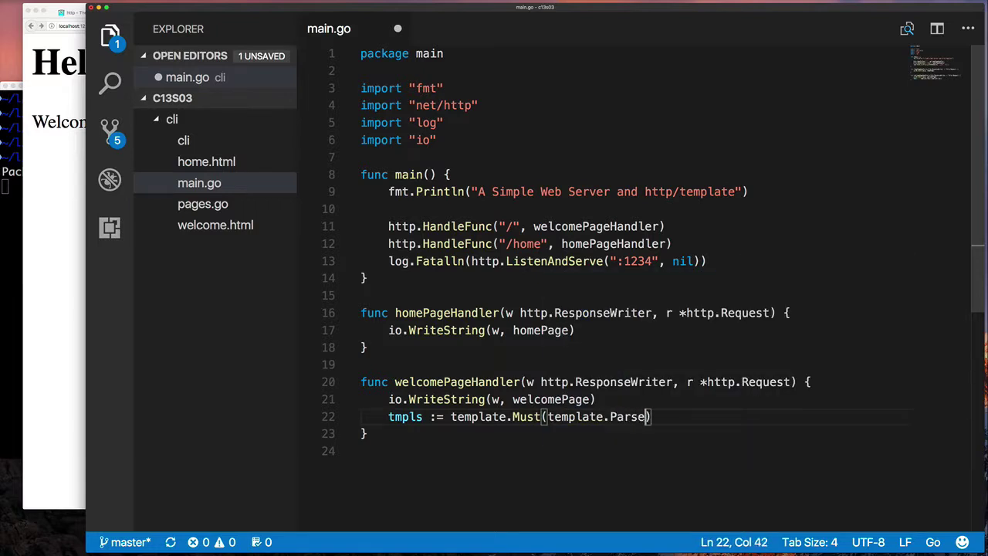
pyautogui.write('Files("w"')
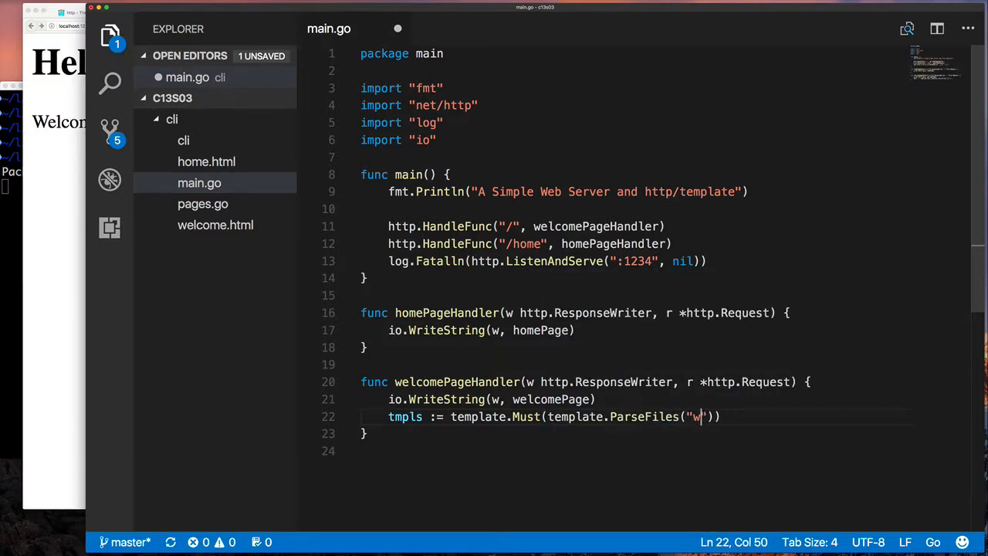
pyautogui.write('elcome.html", "home.html')
pyautogui.write('t :=')
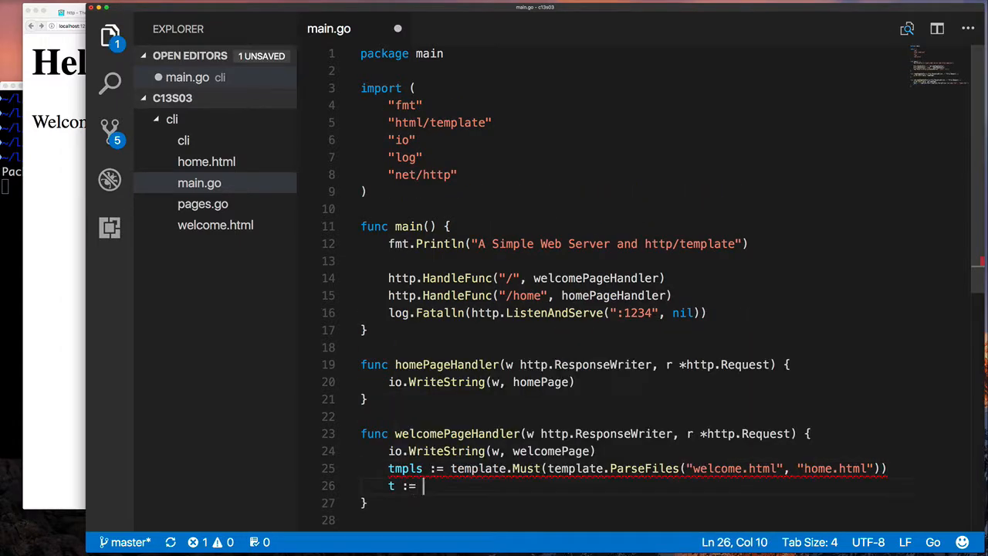
# - Loop over template names, look up "welcome" and execute it with w, nil, then switch to welcome.html
pyautogui.write('tmpls.Lookup("welcome")')
pyautogui.write('for')
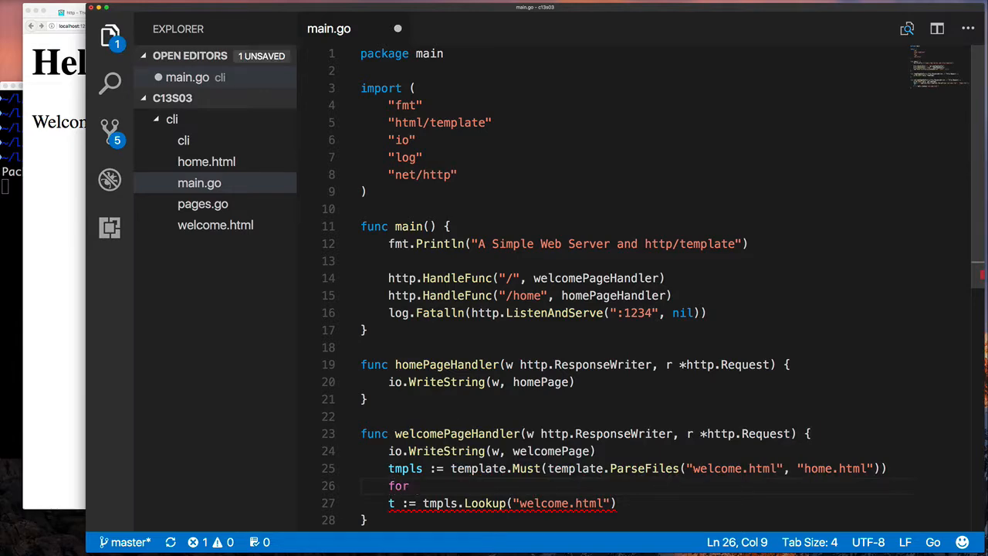
pyautogui.write('i, x := range tmpls.Templates() {')
pyautogui.write('fmt.Println(i, "->", x.Name(')
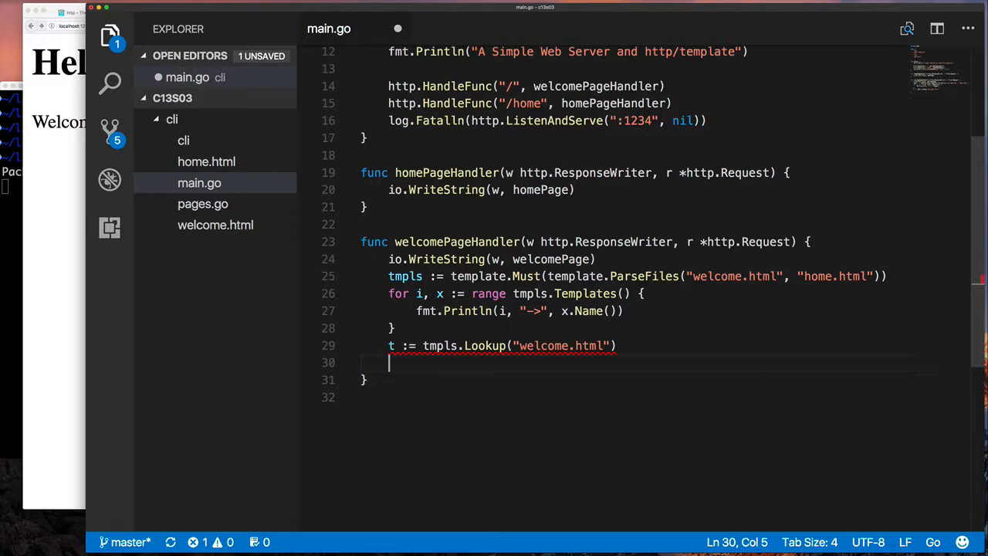
pyautogui.write('t.Execute()')
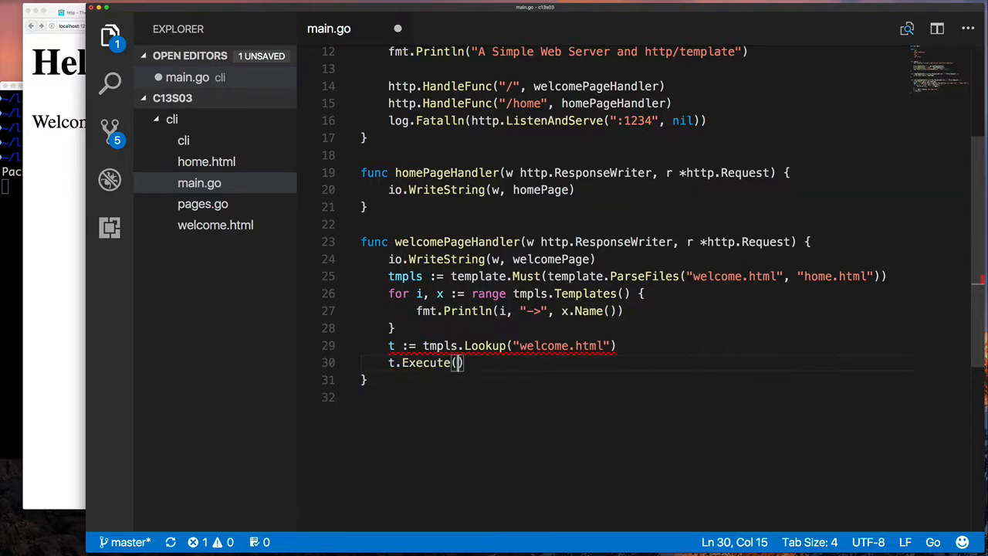
pyautogui.write('w, nil')
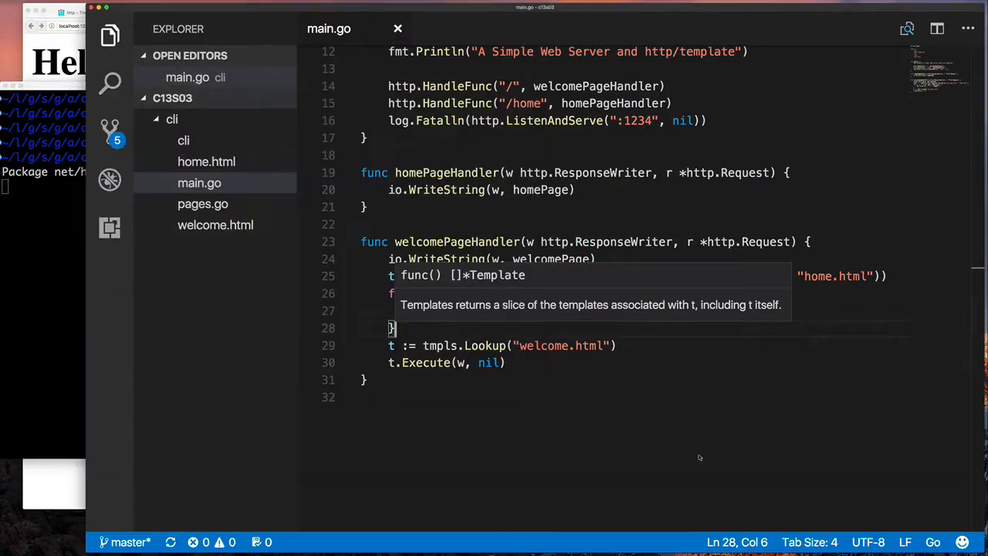
pyautogui.click(215, 246)
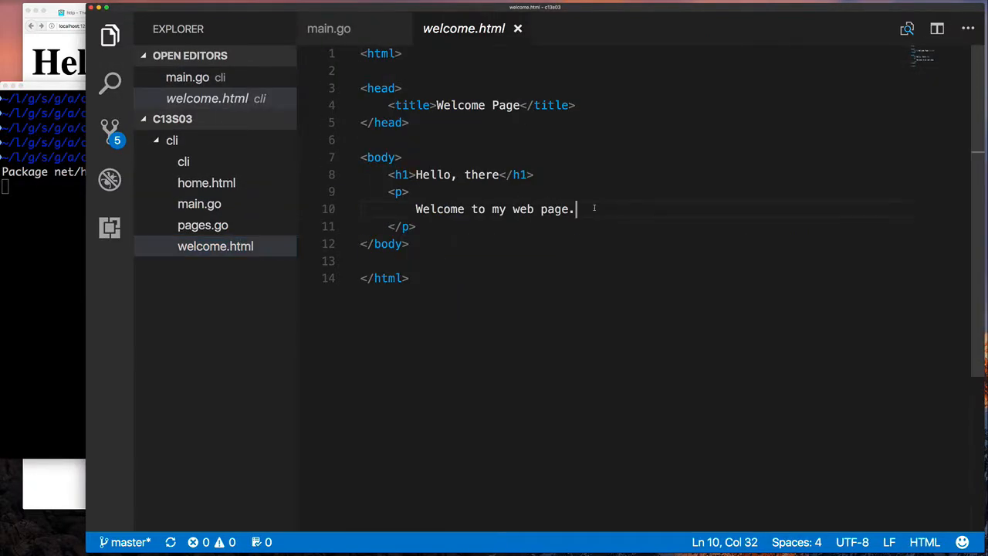
# - Replace the io.WriteString output with tmpls.Lookup and t.Execute in both handlers, then move to pages.go
pyautogui.write('Thanks for vising')
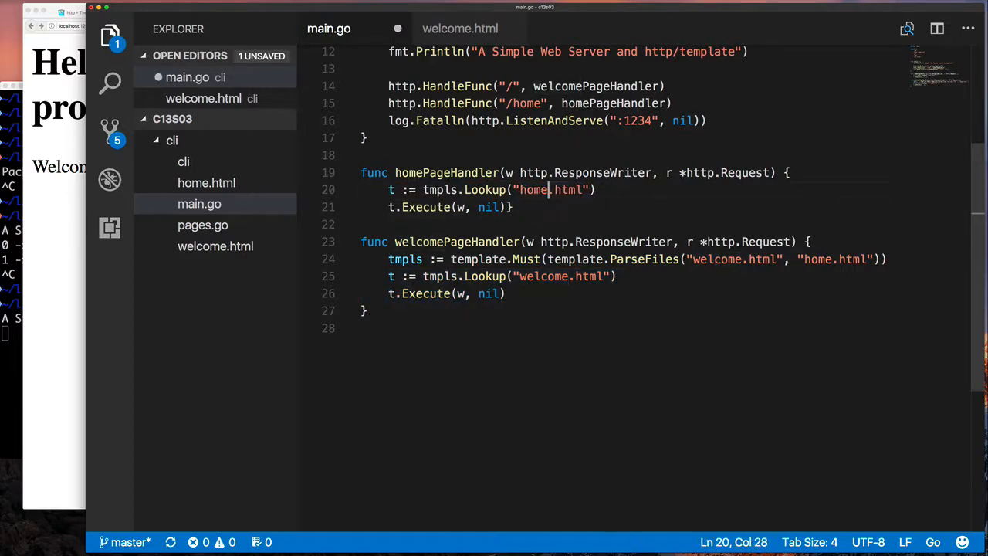
pyautogui.click(202, 225)
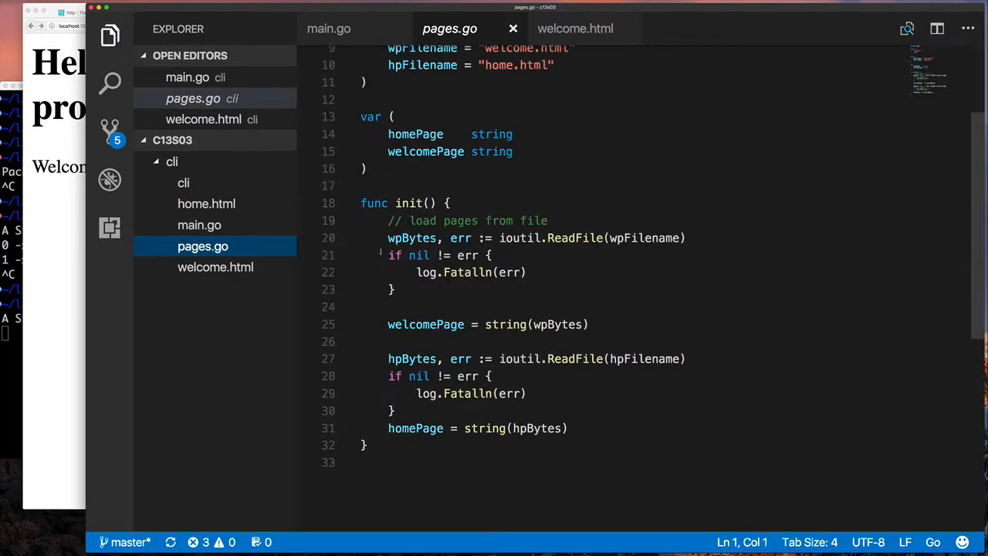
# - Declare tmpls *template.Template set in init() via template.Must(template.ParseFiles(...)) and an htmlTemplateFiles slice
pyautogui.write('template.Must(template.ParseFiles("welcome.html", "home.html"))')
pyautogui.click(632, 135)
pyautogui.write('tmpls')
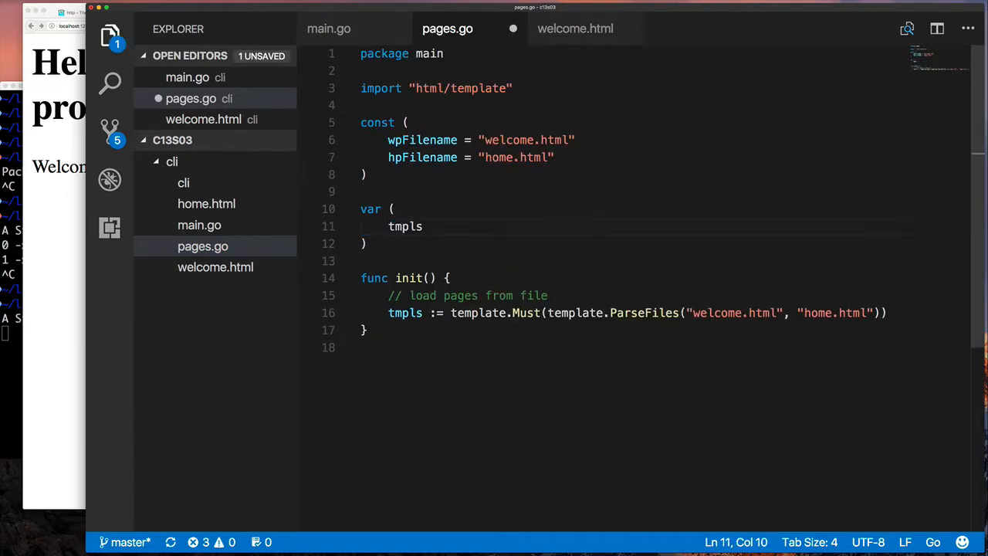
pyautogui.write('*template.Template')
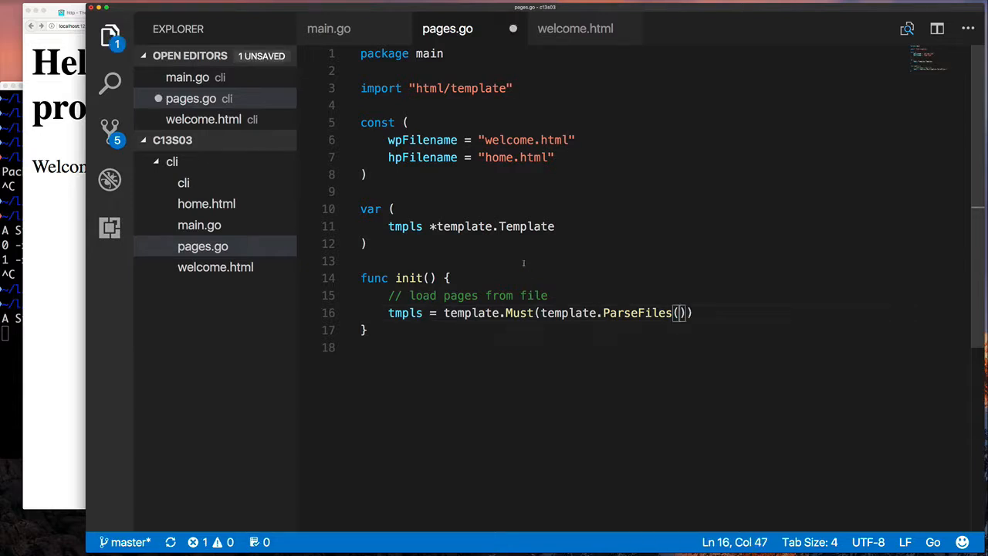
pyautogui.write('htmlTemplateFiles')
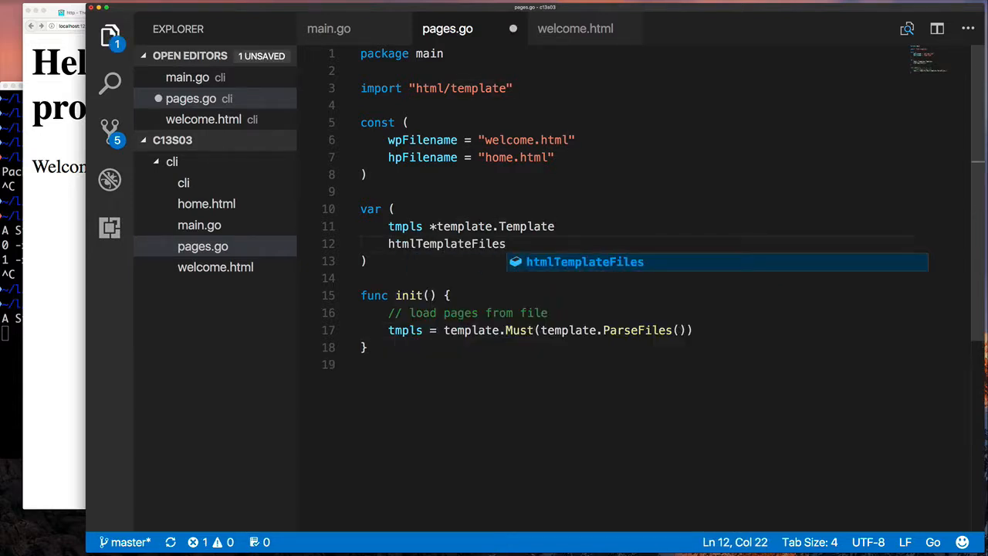
pyautogui.write('= []')
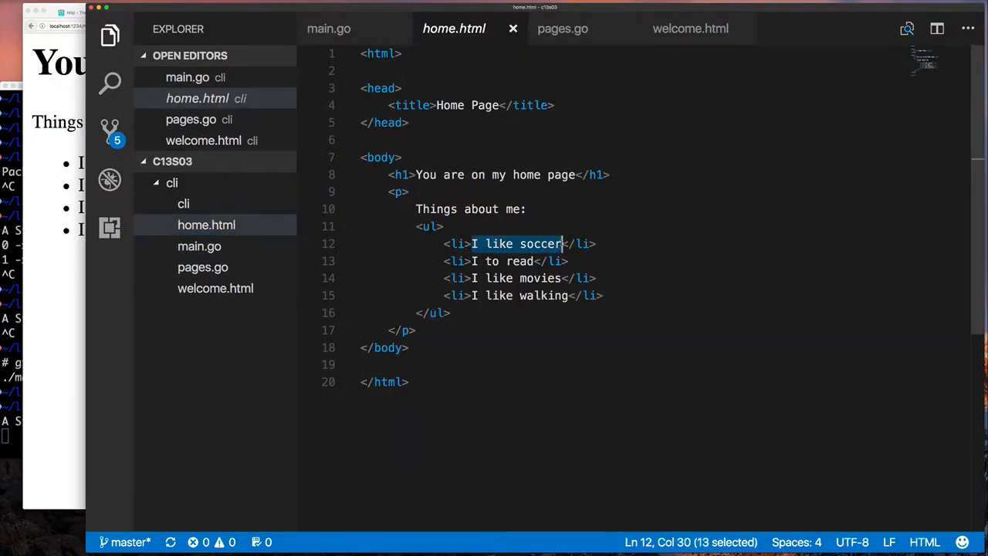
# - Write {{ range .FavoriteItems }}<li>{{.Name}}</li>{{ end }} in home.html and start a Page struct in main.go
pyautogui.write('{{</li>')
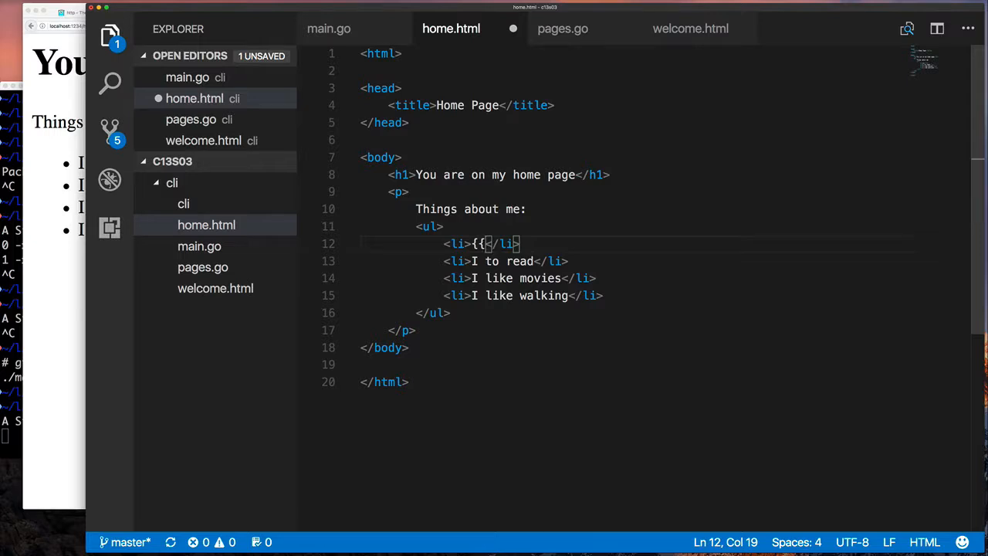
pyautogui.write('.Name}}')
pyautogui.write('{{ ')
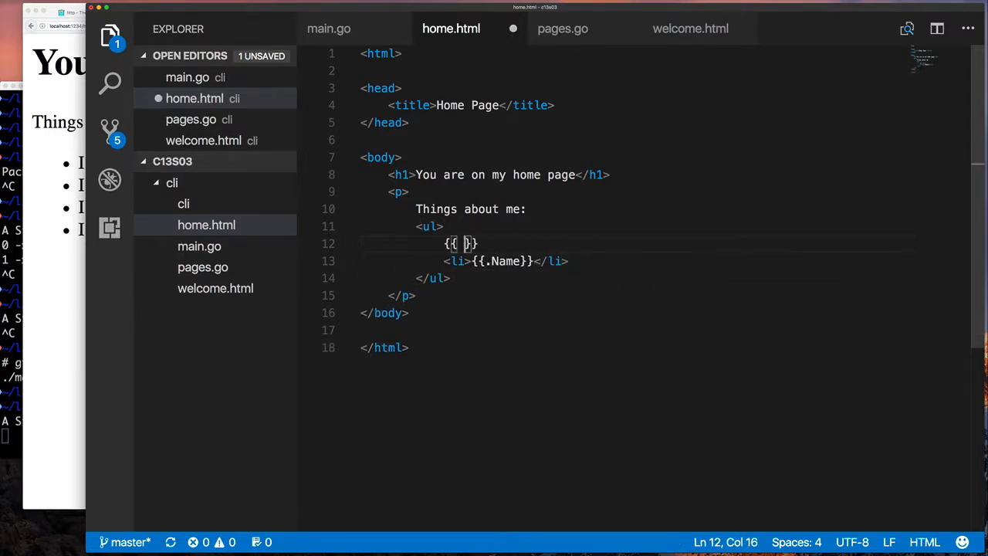
pyautogui.write('range .FavoriteItems')
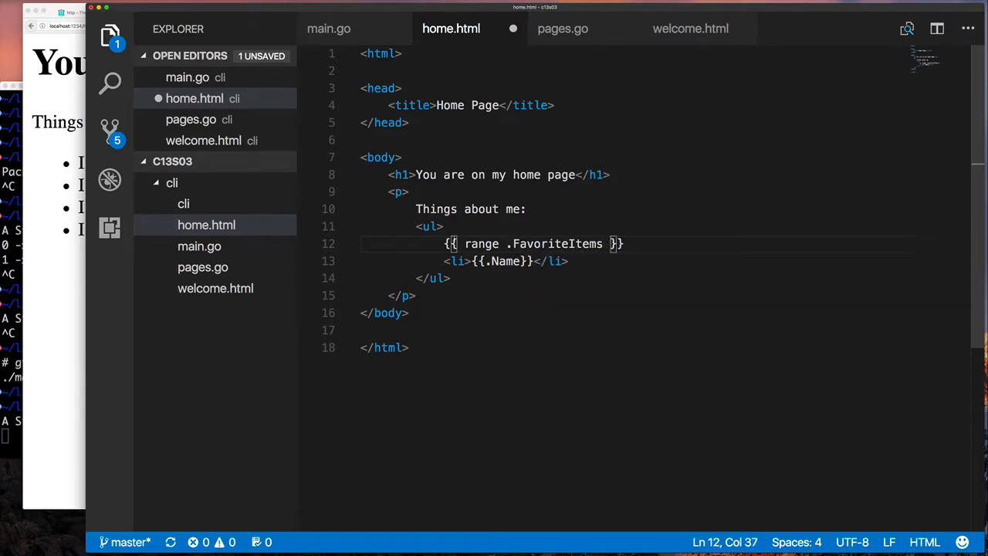
pyautogui.write('{{ end }}')
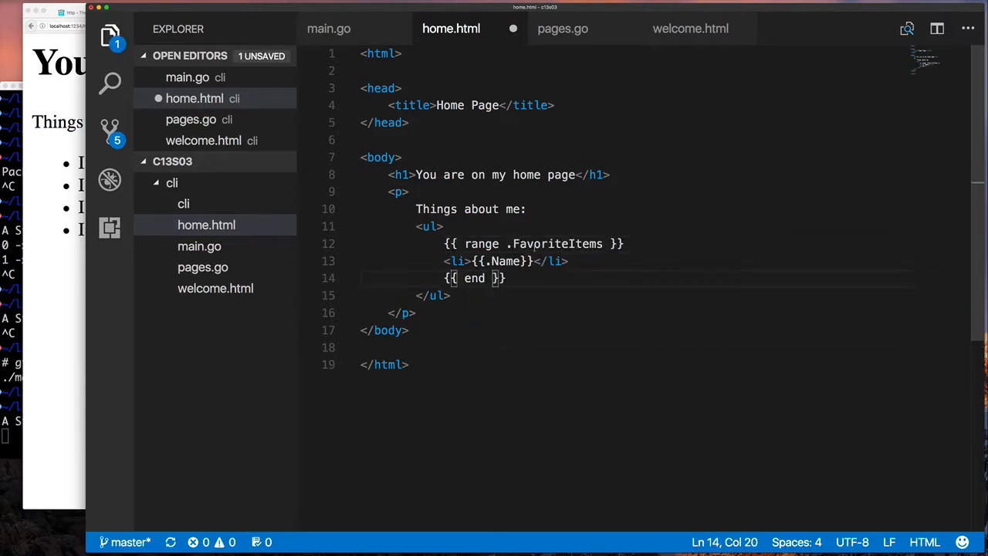
pyautogui.doubleClick(556, 243)
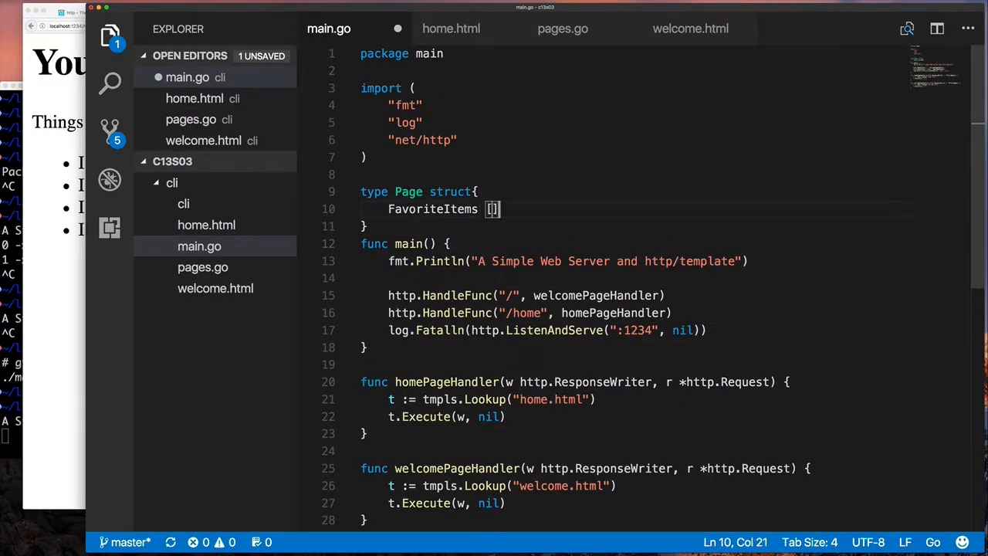
# - Make FavoriteItems []string and build data := &Page{..."Reading", "Programming in Go Language"...} in homePageHandler
pyautogui.write('string')
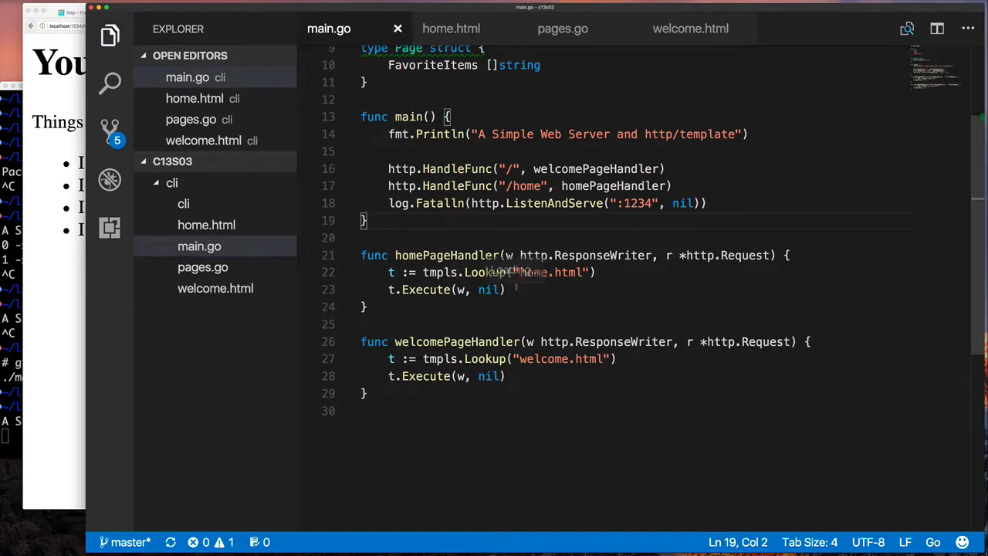
pyautogui.write('data := &Page{')
pyautogui.write('"Programming in G')
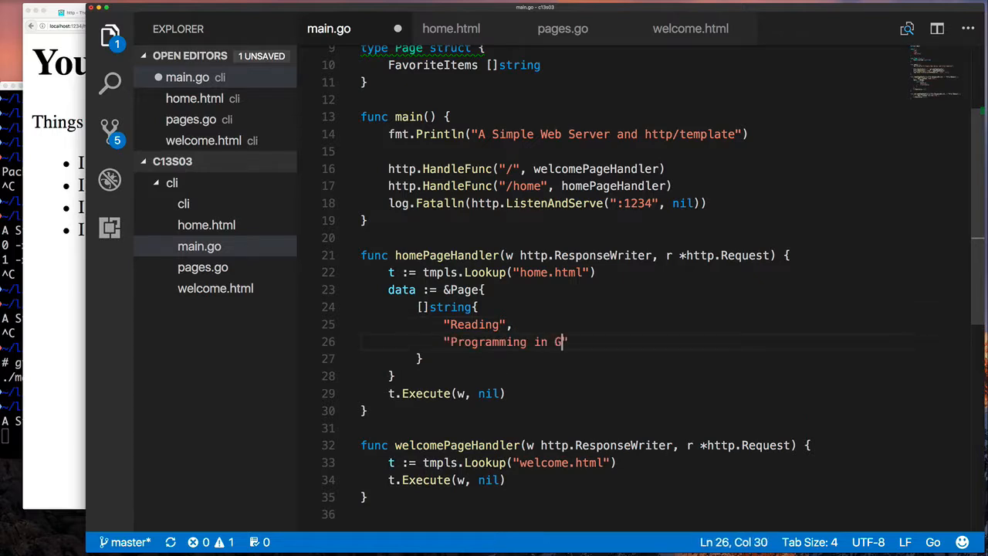
pyautogui.write('o Language",')
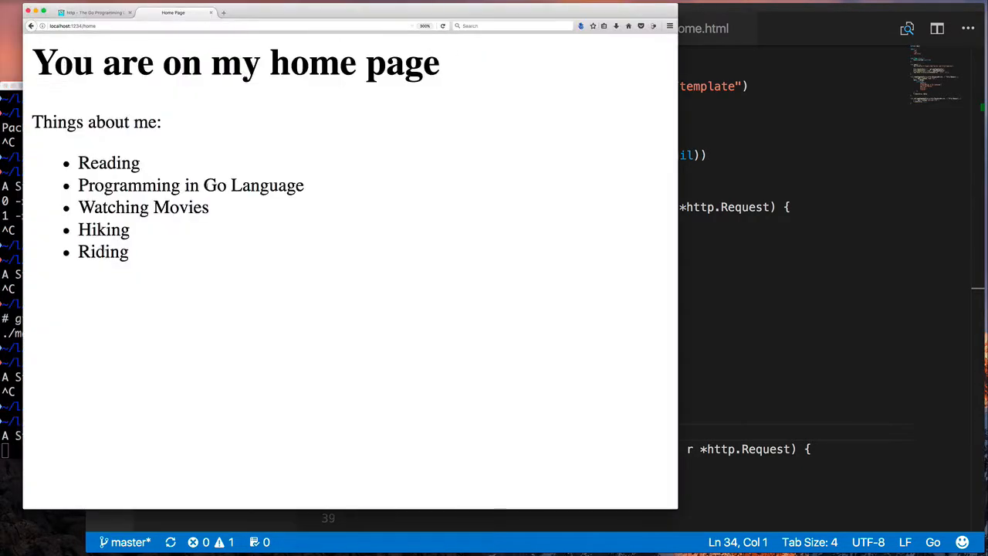
pyautogui.moveTo(826, 308)
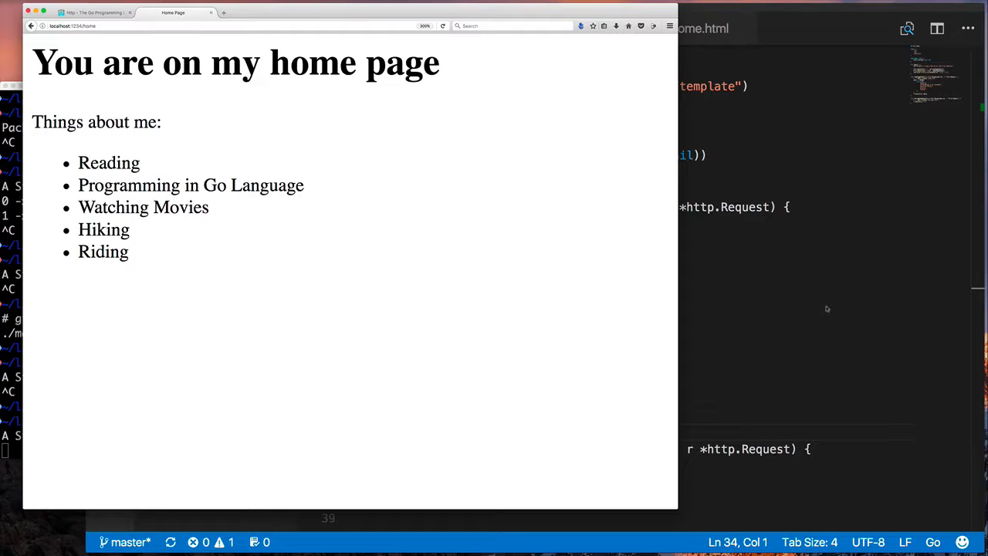